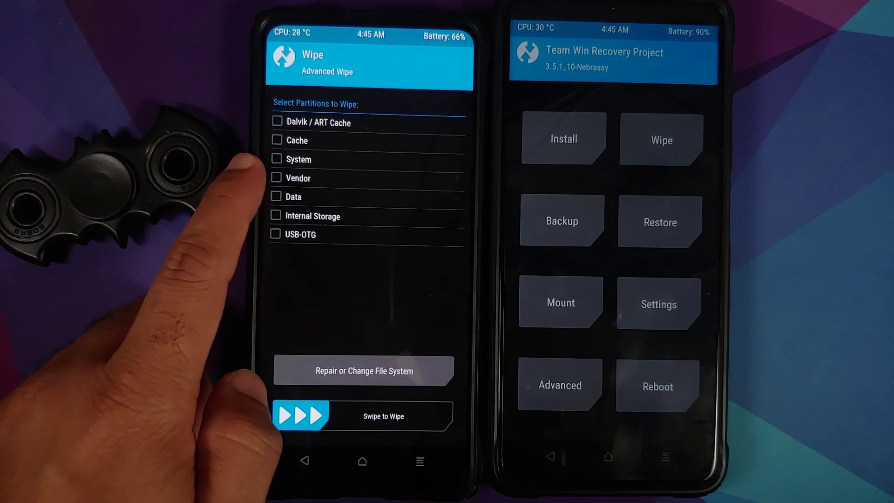
{"action": "mouse_move", "coordinate": [228, 228]}
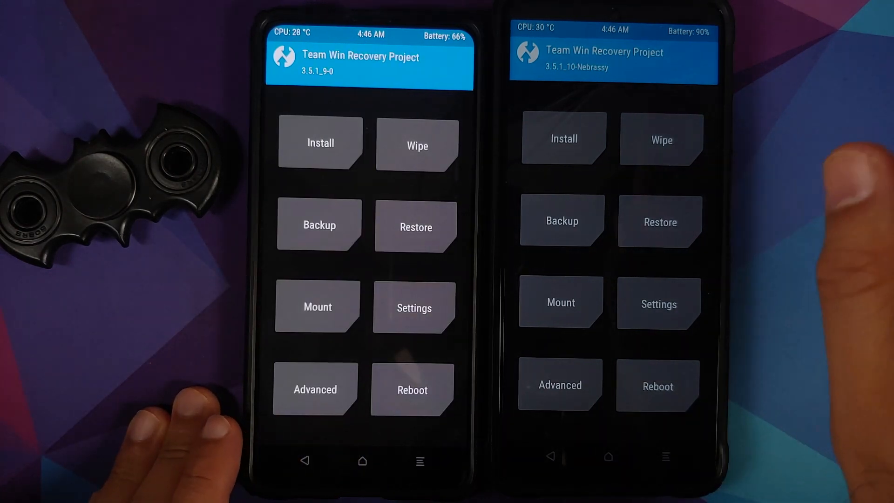
Step: Show the Advanced Wipe partition list on the right phone
{"action": "left_click", "coordinate": [661, 140]}
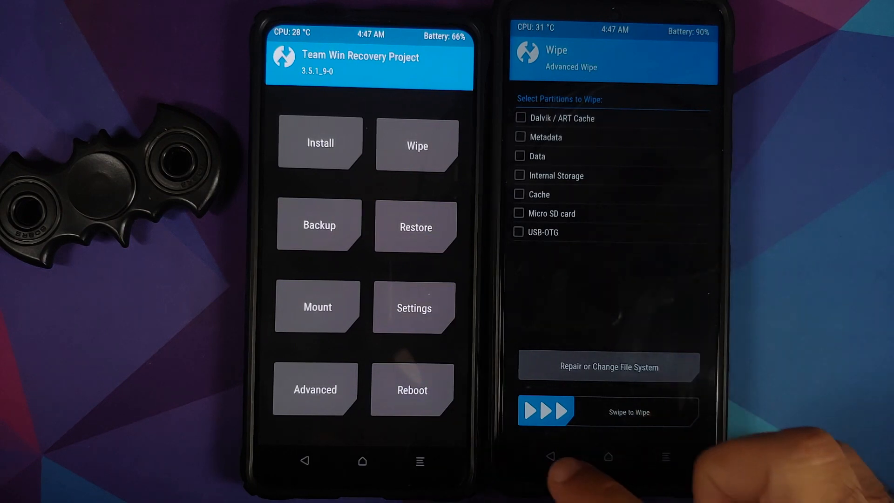
Step: Return the right phone from Advanced Wipe to the TWRP main menu
{"action": "left_click", "coordinate": [550, 456]}
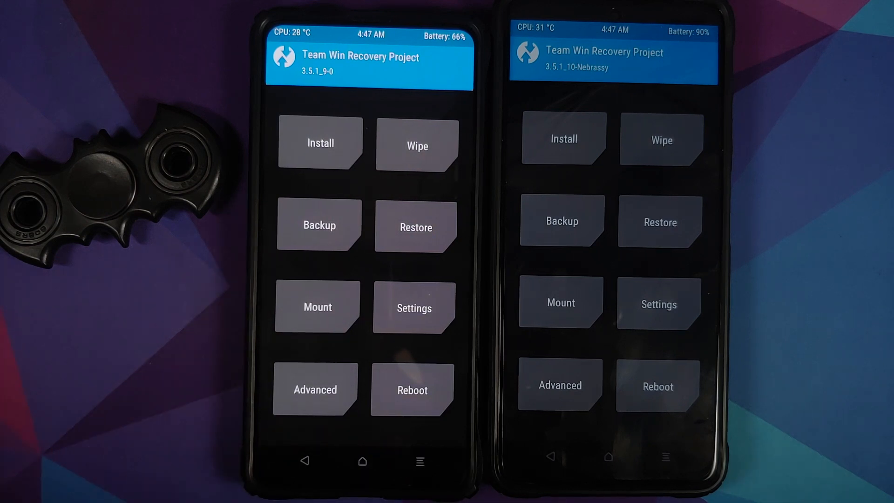
{"action": "mouse_move", "coordinate": [142, 410]}
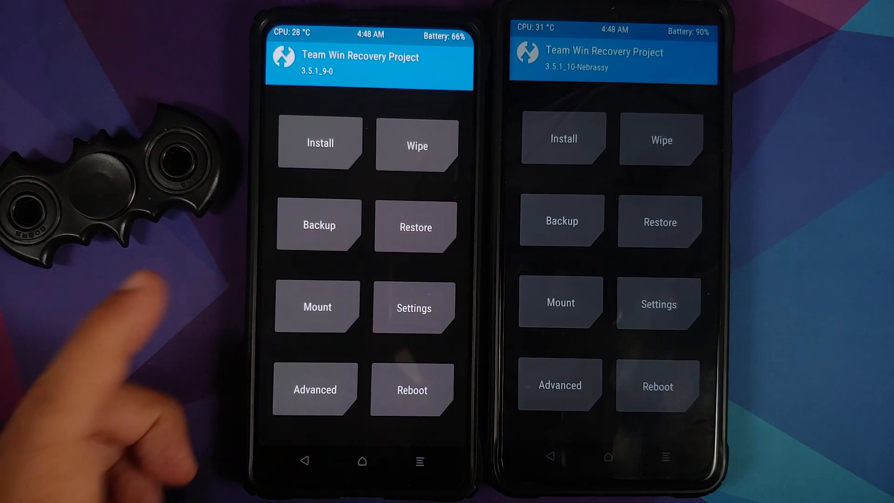
Step: Browse the left phone's TWRP File Manager into /data/adb, where magisk.db is stored
{"action": "left_click", "coordinate": [314, 389]}
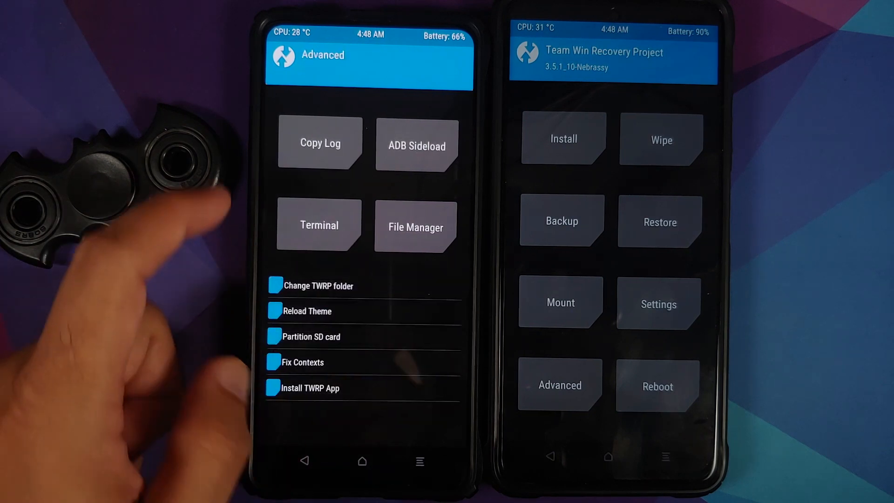
{"action": "left_click", "coordinate": [415, 226]}
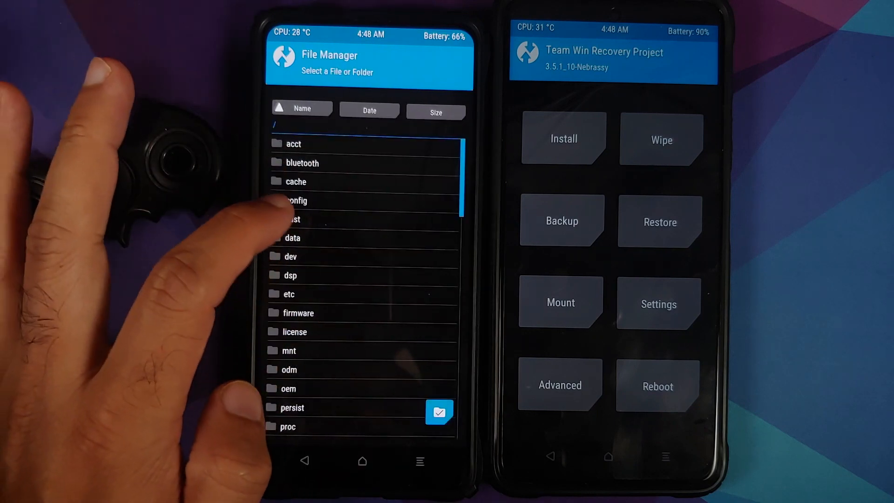
{"action": "left_click", "coordinate": [293, 238]}
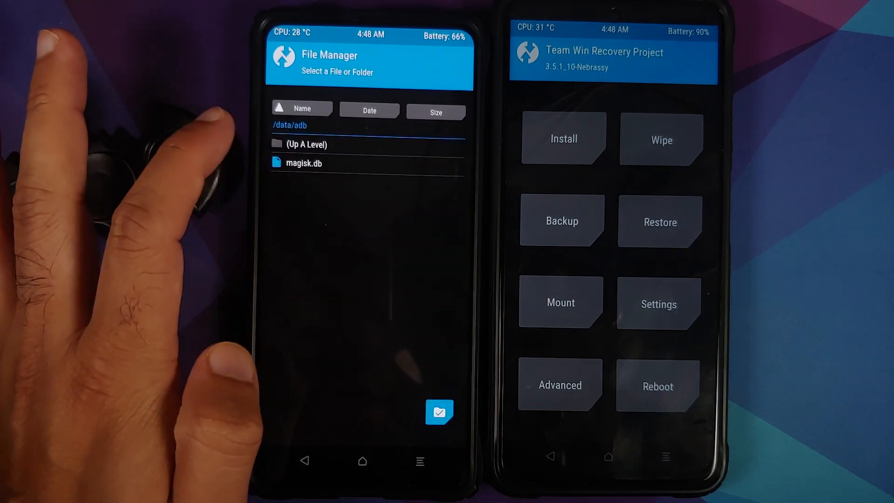